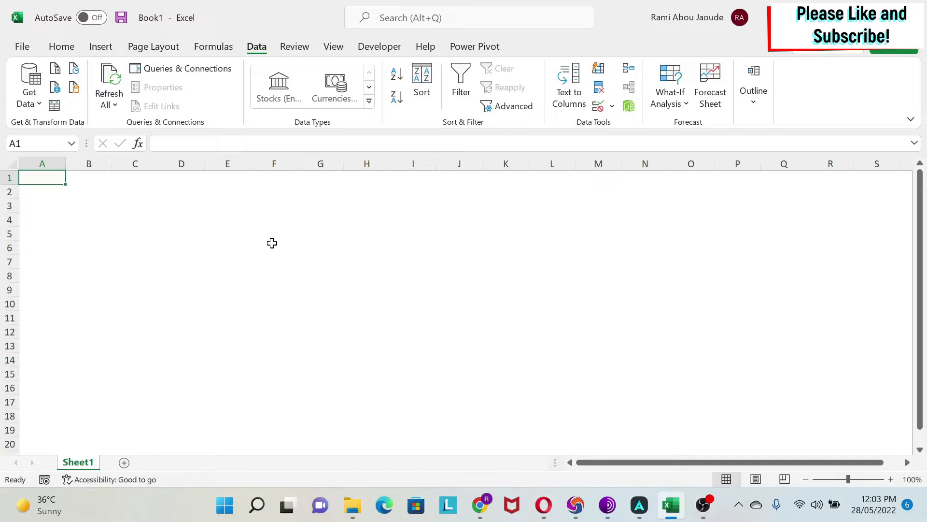
pyautogui.moveTo(481, 444)
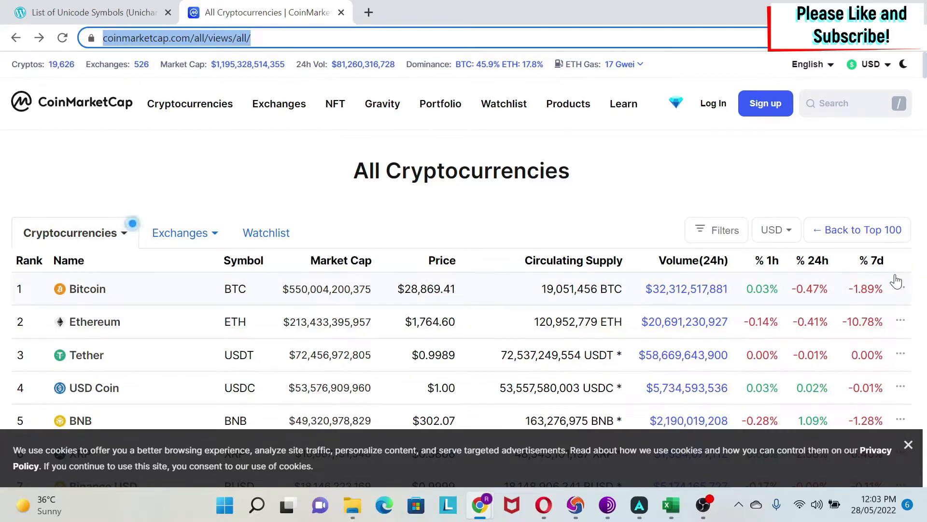
# Step: Select the CoinMarketCap All Cryptocurrencies page's web address in Chrome's address bar
pyautogui.scroll(-3)
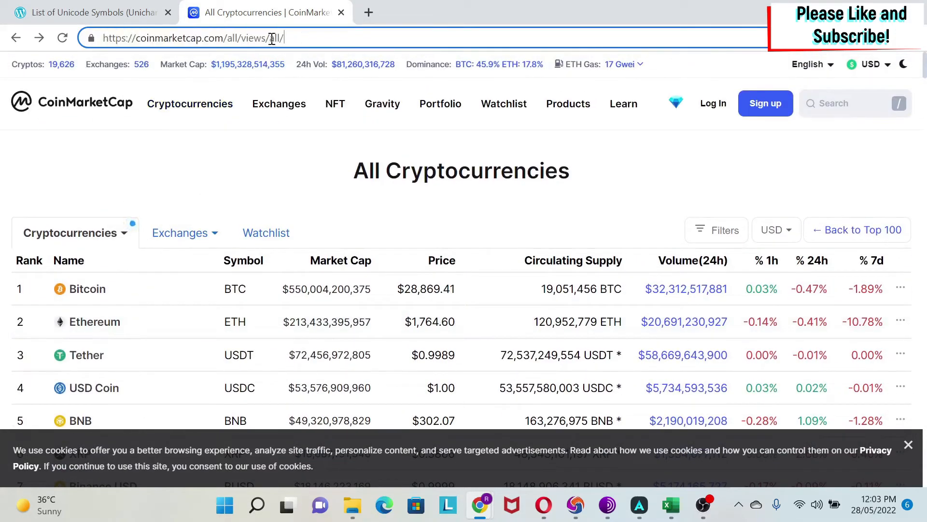
pyautogui.click(192, 37)
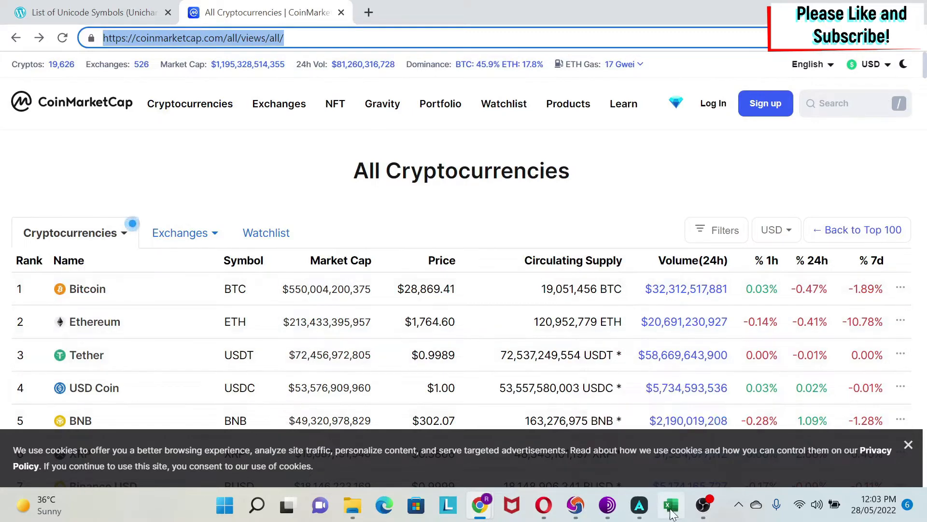
pyautogui.click(671, 505)
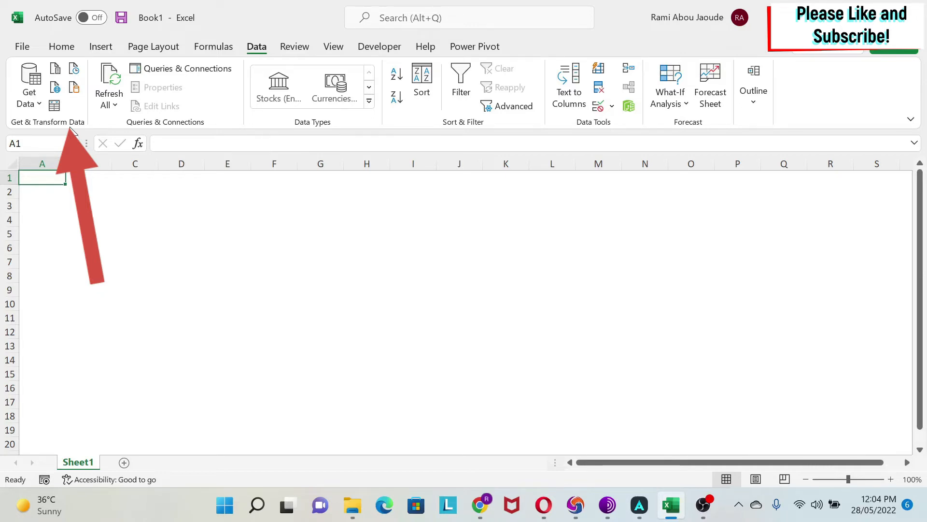
pyautogui.moveTo(99, 215)
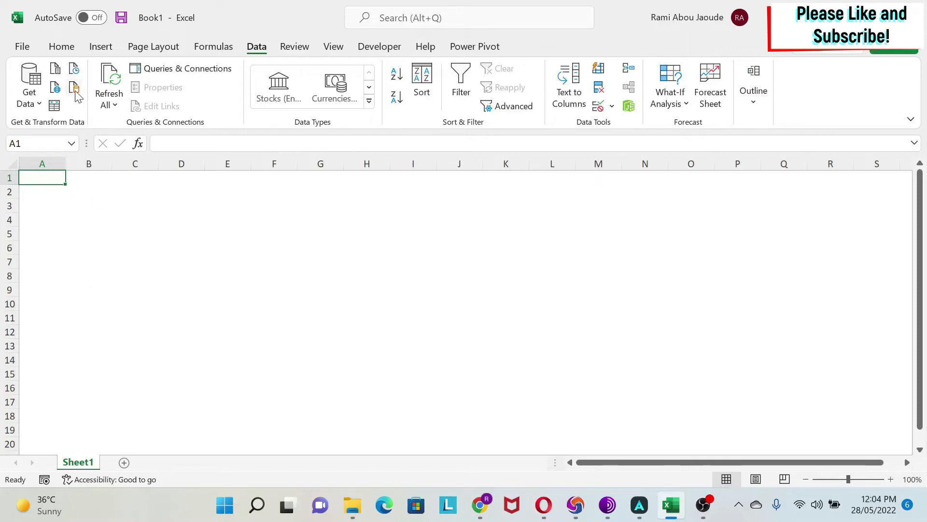
pyautogui.click(28, 86)
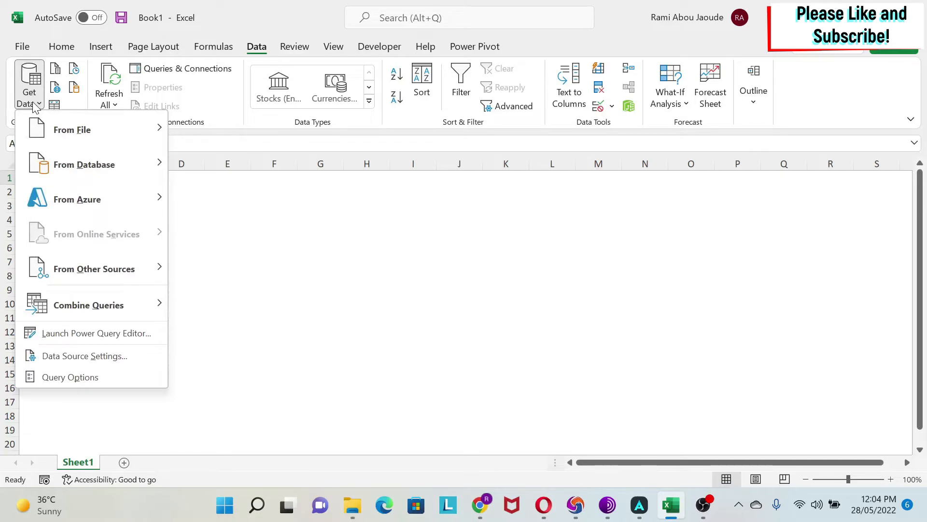
pyautogui.moveTo(93, 269)
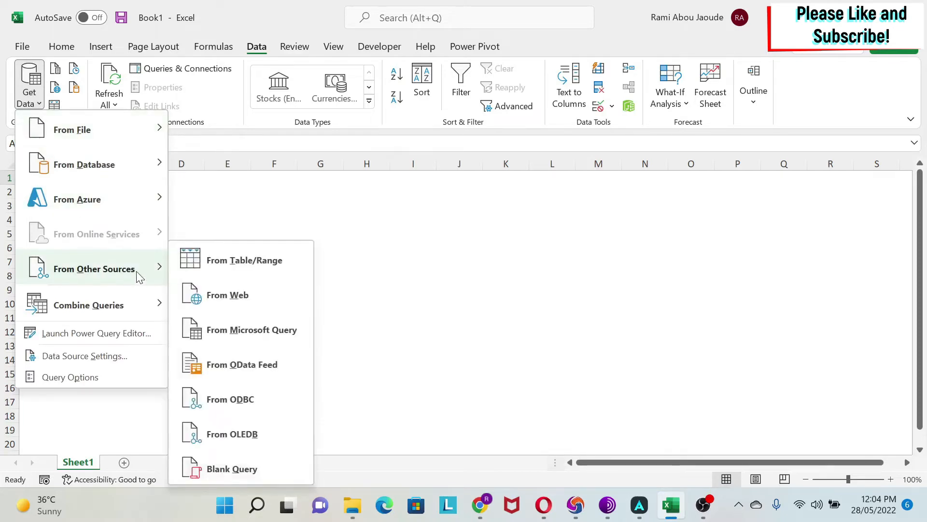
pyautogui.moveTo(227, 295)
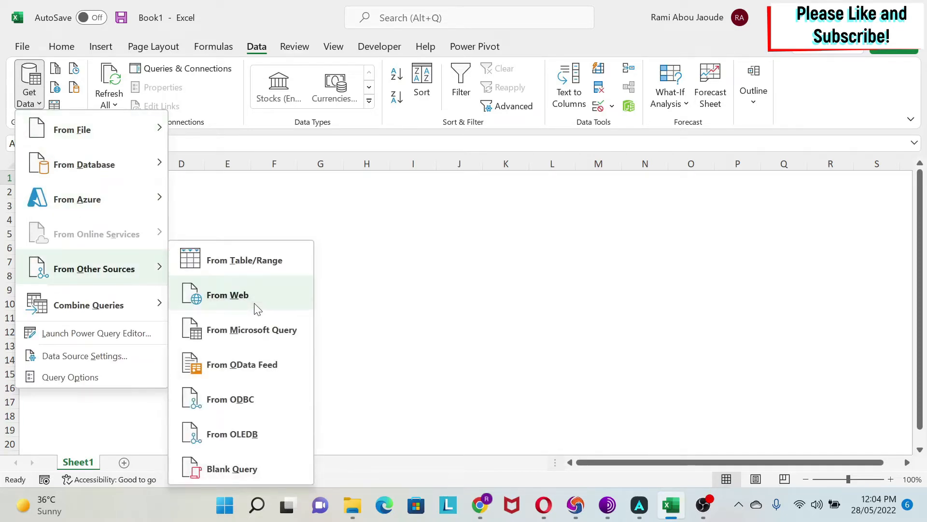
pyautogui.click(227, 295)
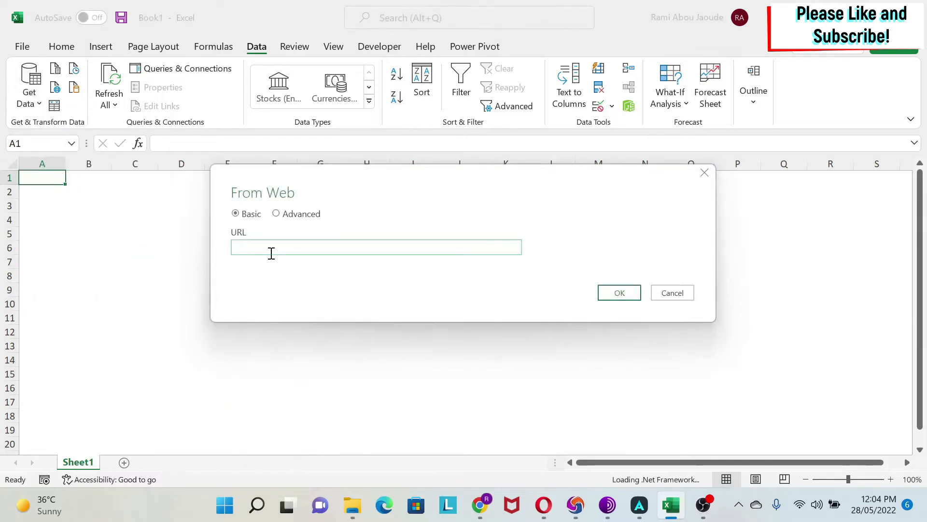
pyautogui.write('https://coinmarketcap.com/all/views/all/')
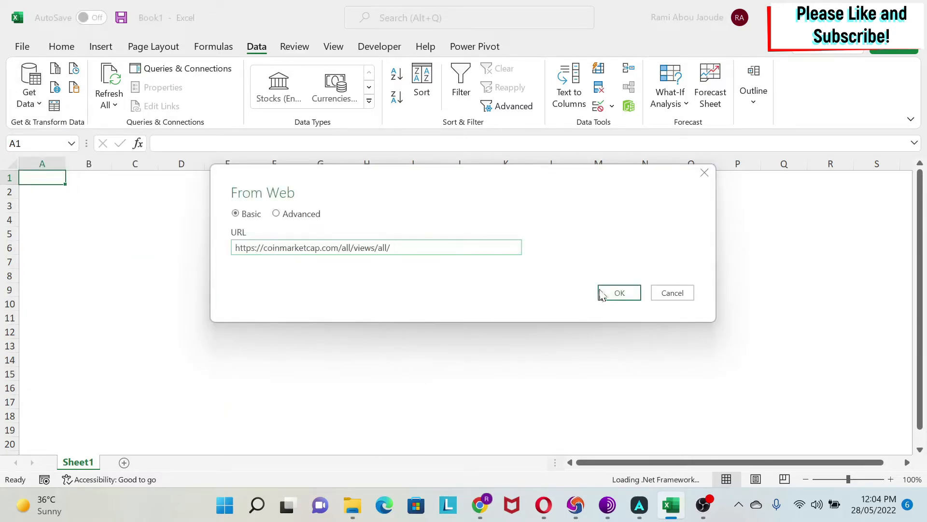
pyautogui.click(618, 291)
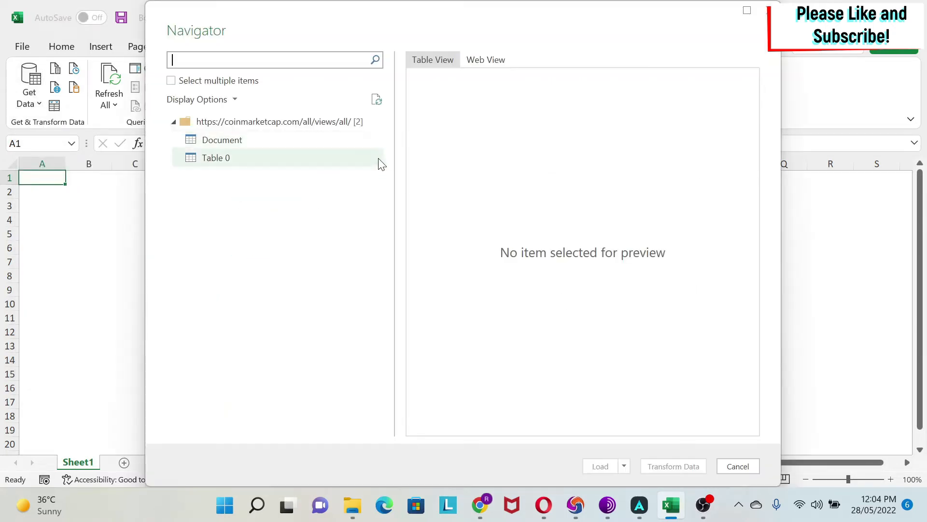
# Step: Preview the web page in Web View, then the Document item in Table View
pyautogui.click(485, 59)
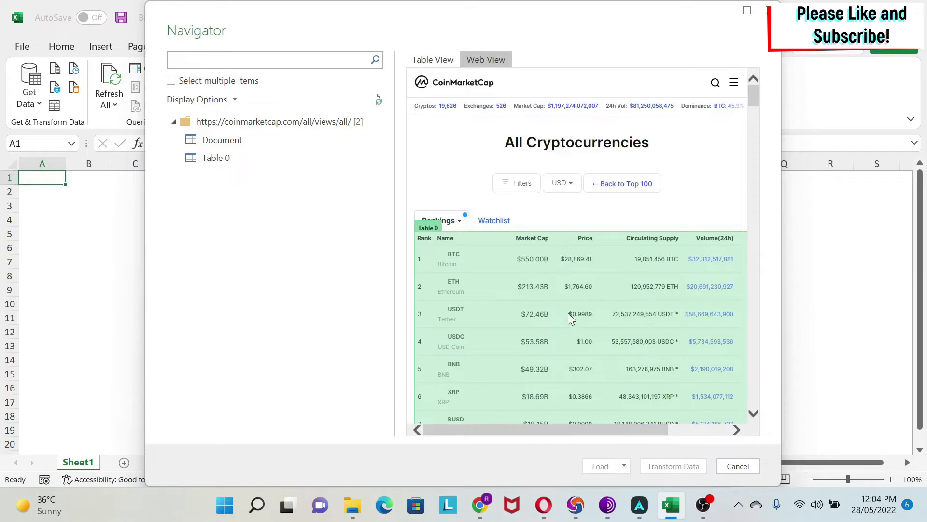
pyautogui.click(432, 59)
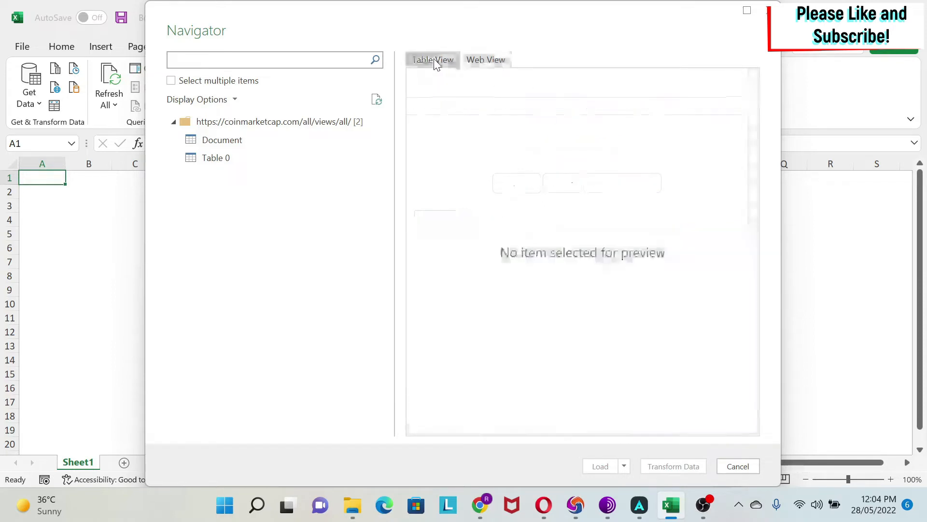
pyautogui.click(222, 140)
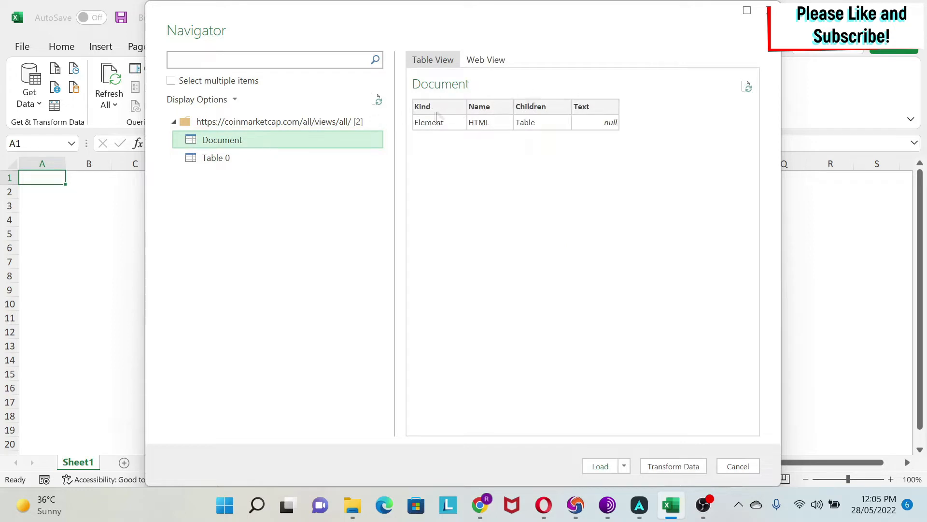
# Step: Preview Table 0 and scroll right to its empty Column12 to Column14
pyautogui.click(215, 158)
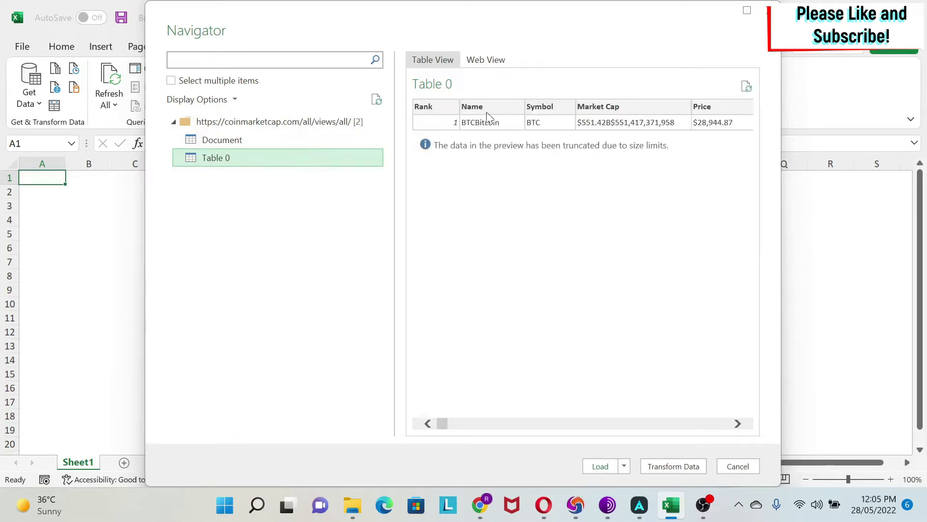
pyautogui.moveTo(453, 153)
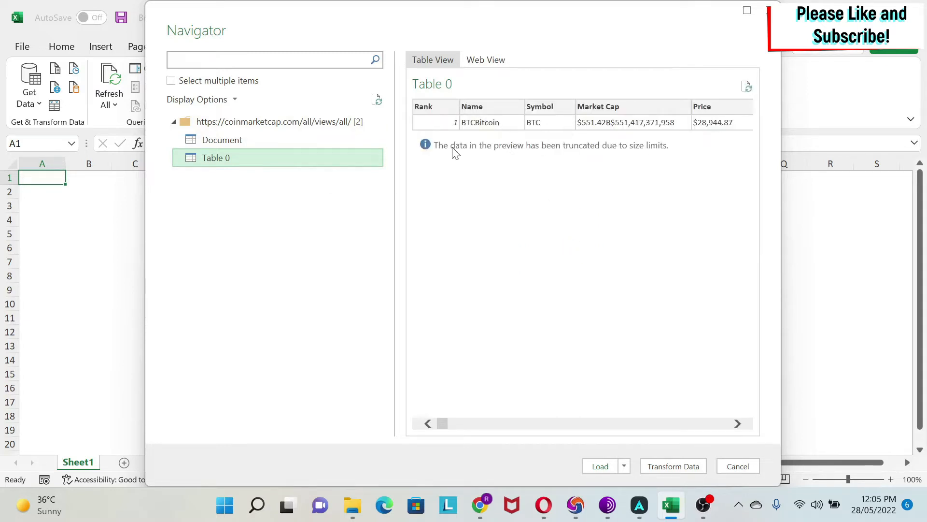
pyautogui.moveTo(644, 164)
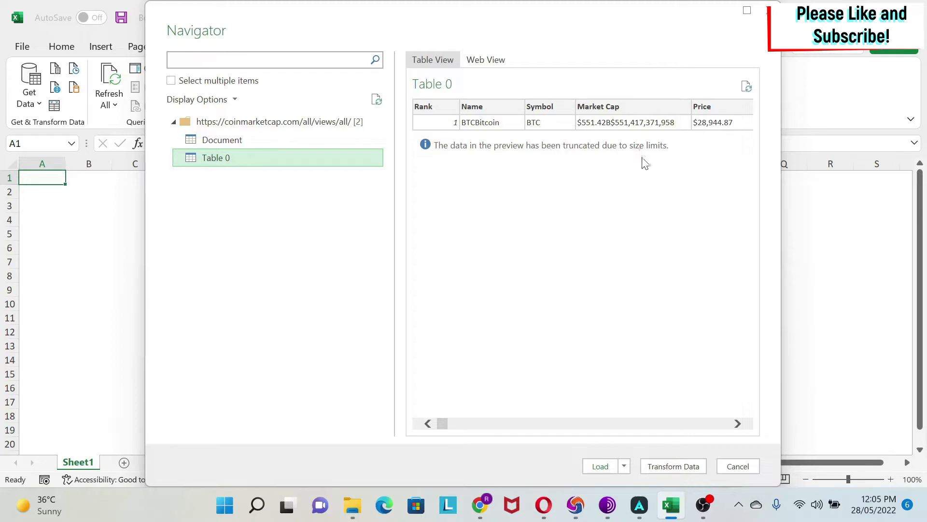
pyautogui.moveTo(543, 122)
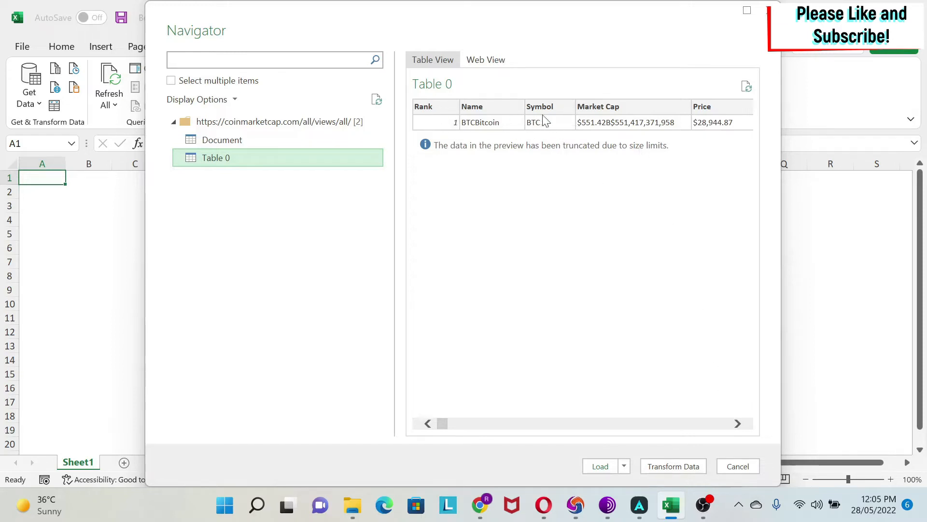
pyautogui.moveTo(739, 429)
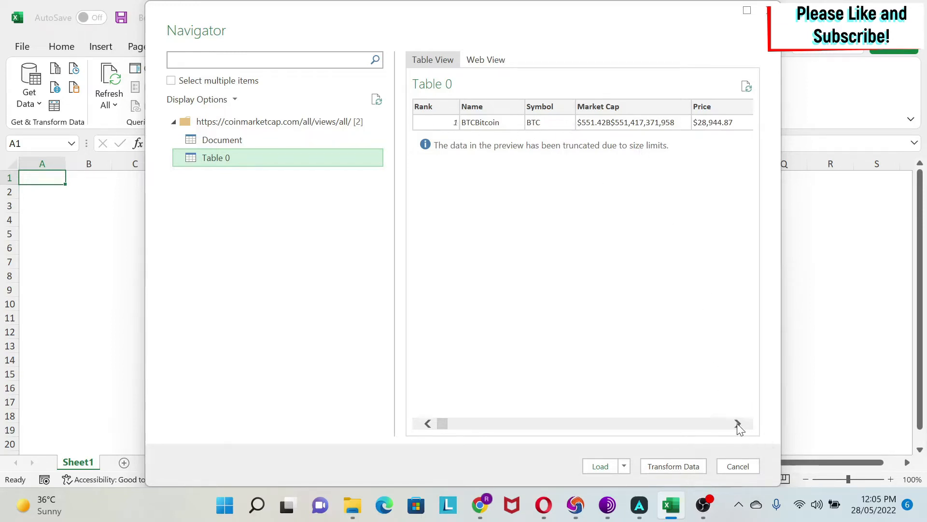
pyautogui.click(739, 423)
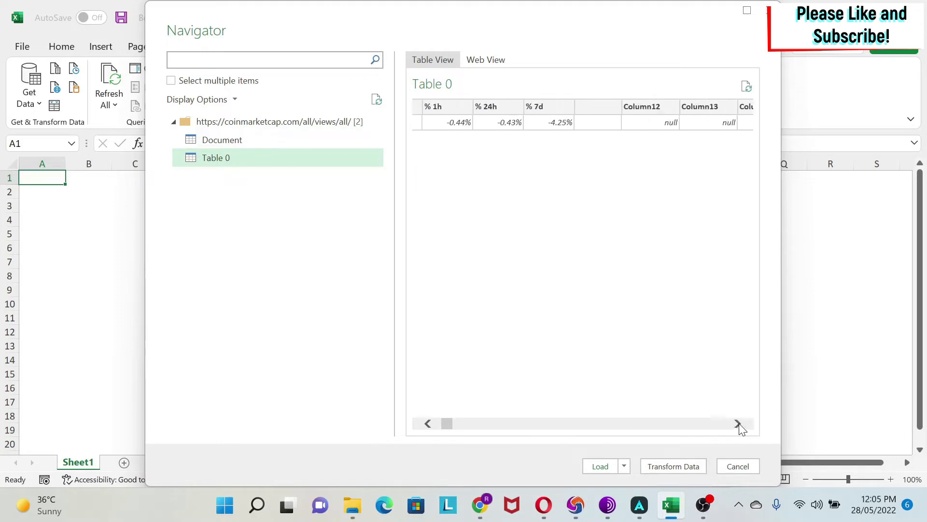
pyautogui.click(738, 423)
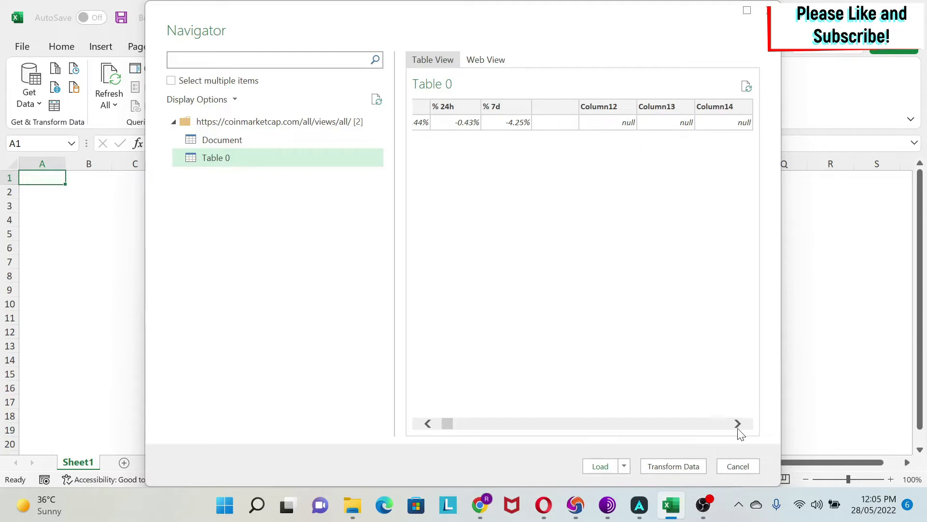
pyautogui.click(737, 423)
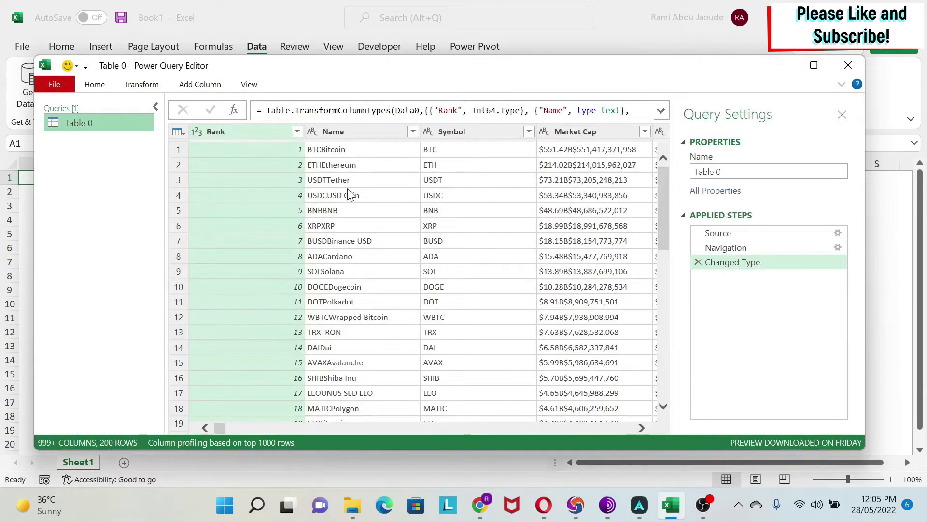
# Step: Remove the Rank column from Table 0 in the Power Query Editor
pyautogui.click(216, 132)
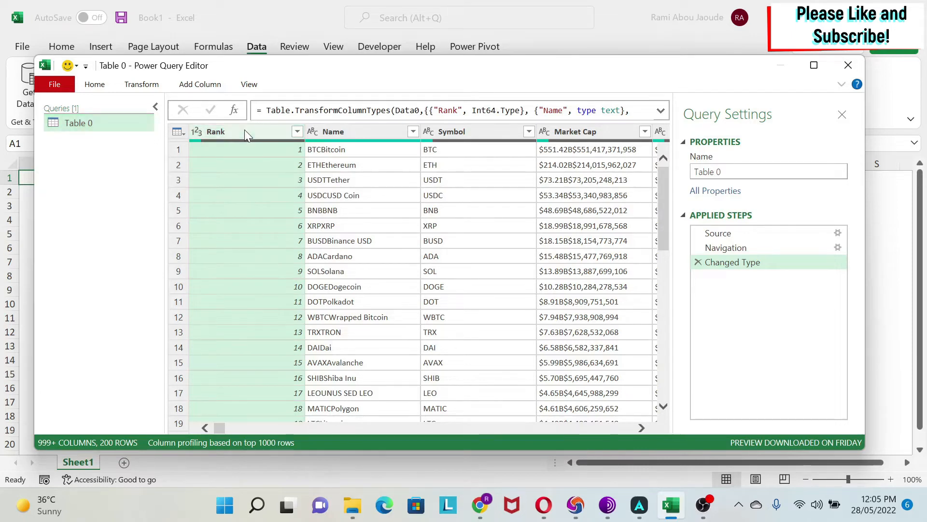
pyautogui.rightClick(216, 131)
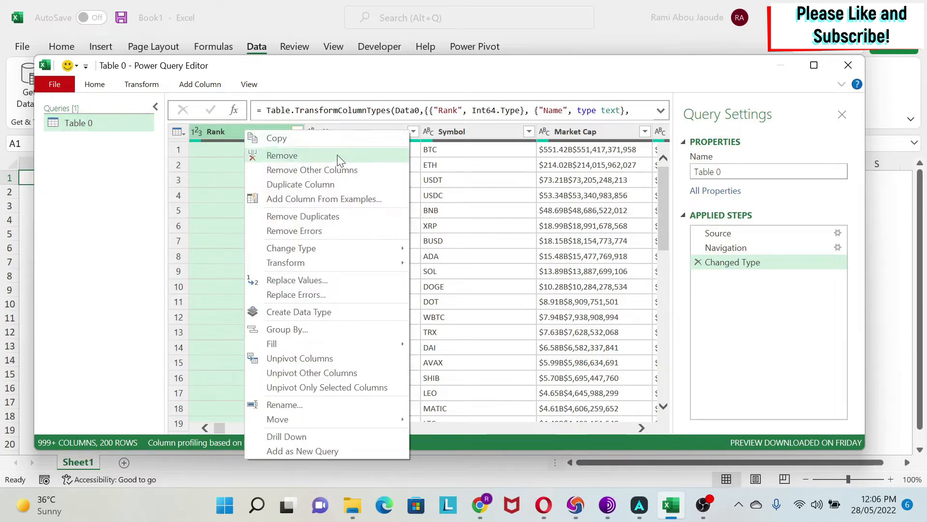
pyautogui.click(282, 155)
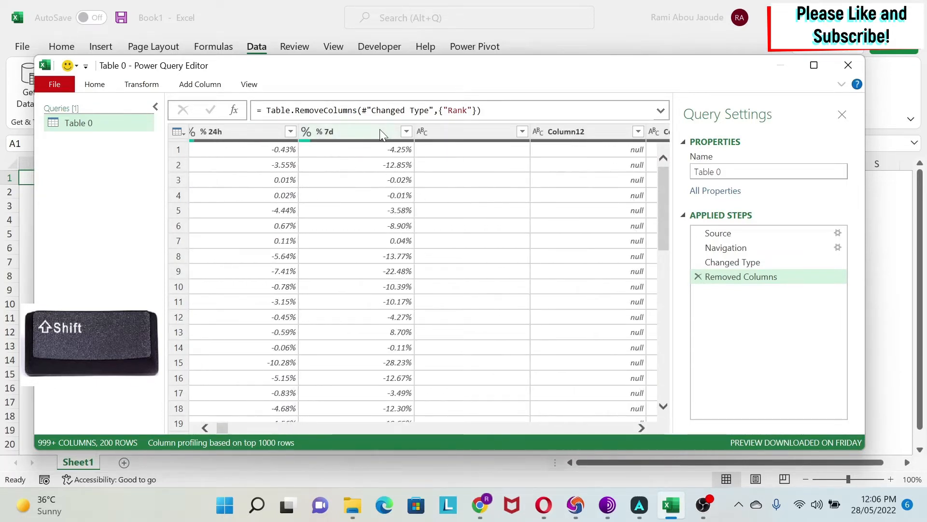
# Step: Keep only the nine columns Name through % 7d using Remove Other Columns
pyautogui.click(326, 131)
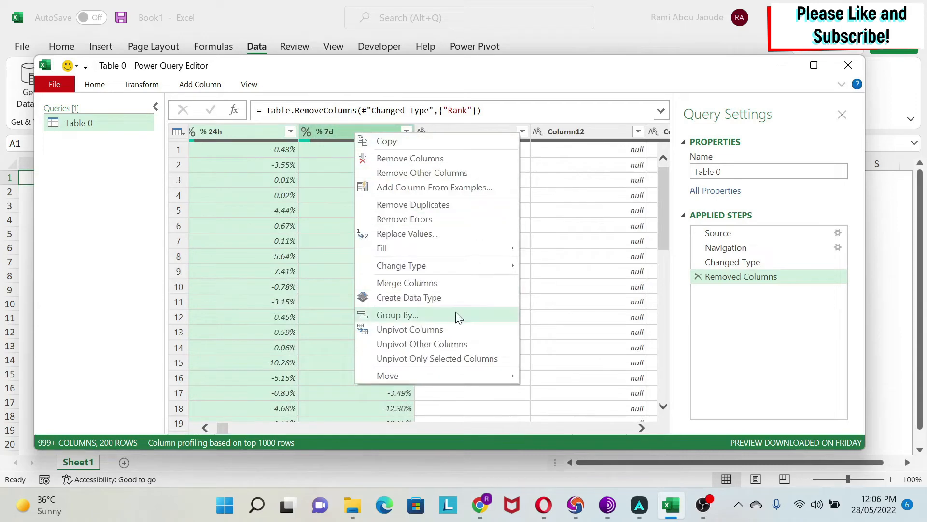
pyautogui.moveTo(452, 173)
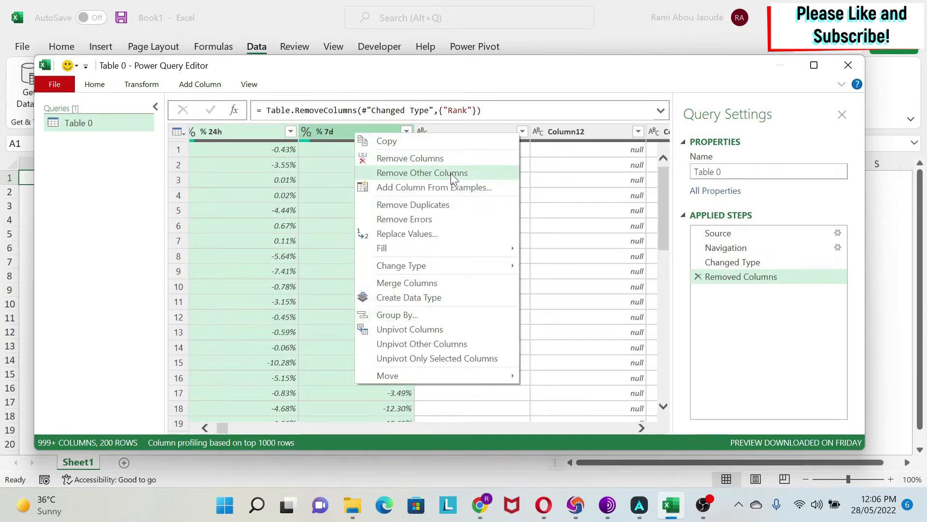
pyautogui.click(421, 173)
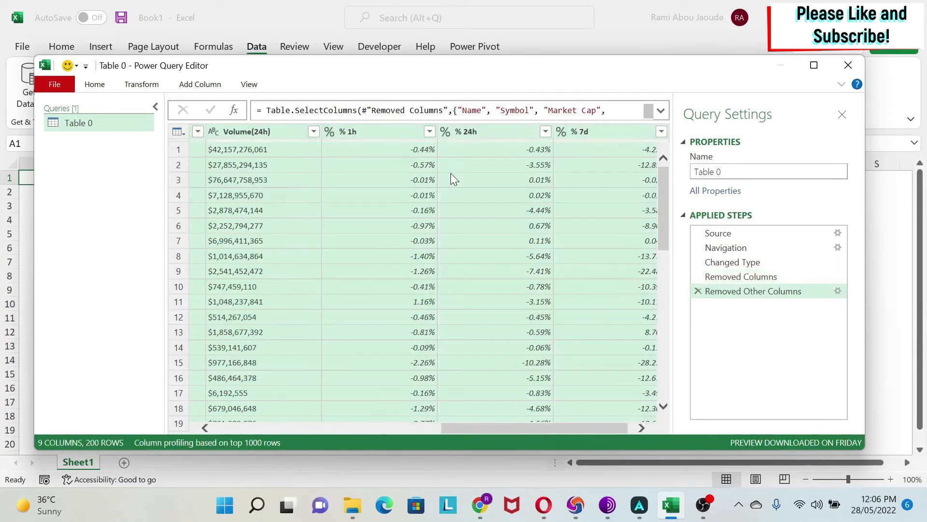
pyautogui.moveTo(532, 428); pyautogui.dragTo(370, 428)
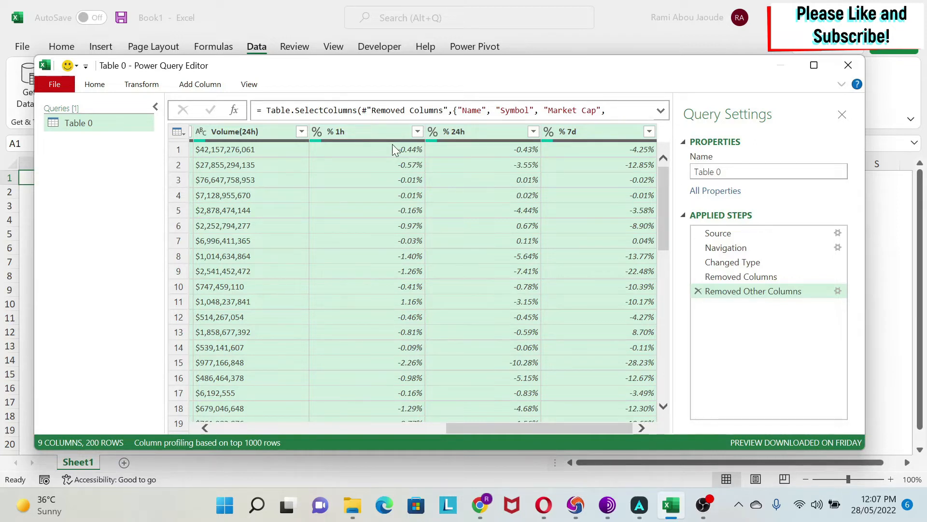
# Step: Start a conditional column named Emoji based on the % 1h column
pyautogui.click(199, 84)
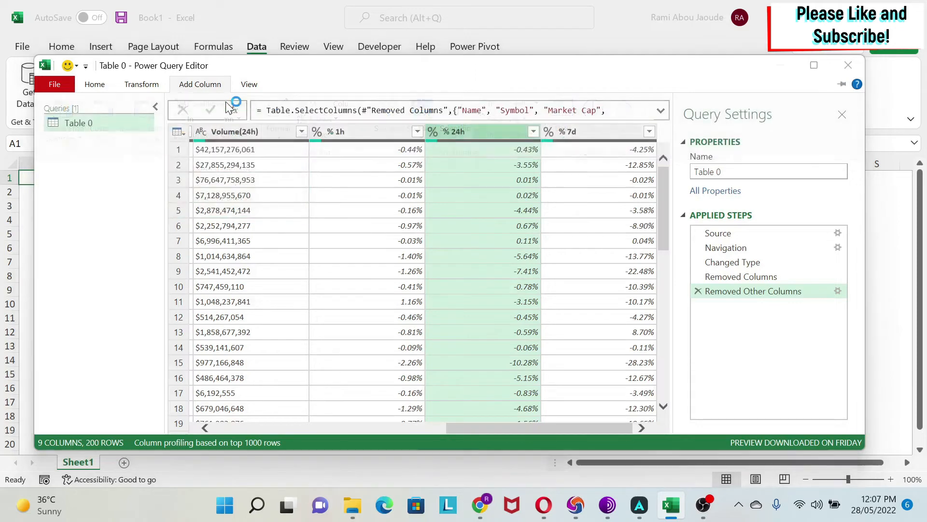
pyautogui.click(199, 84)
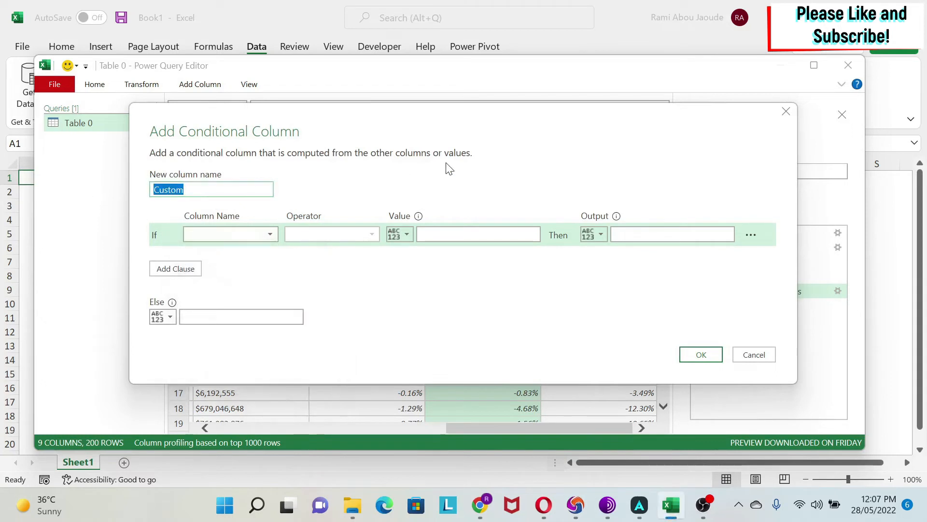
pyautogui.write('Emoji')
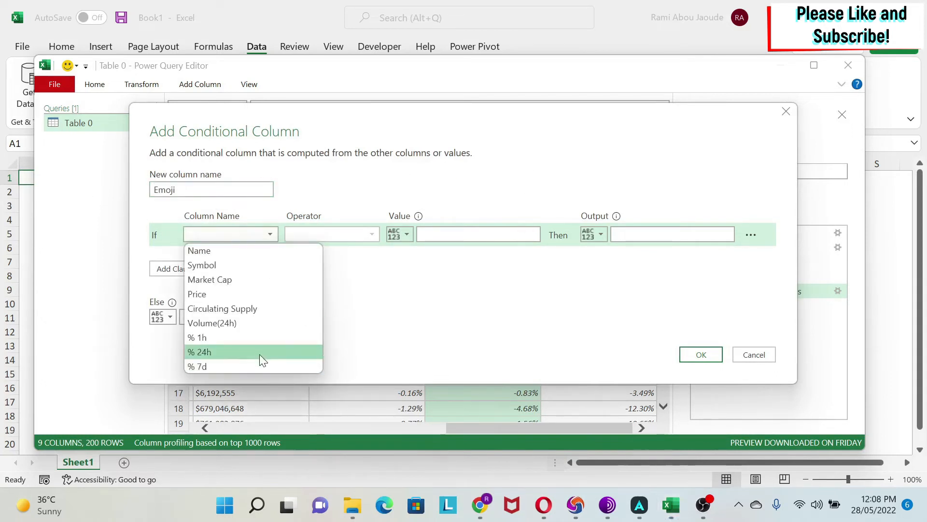
pyautogui.click(197, 337)
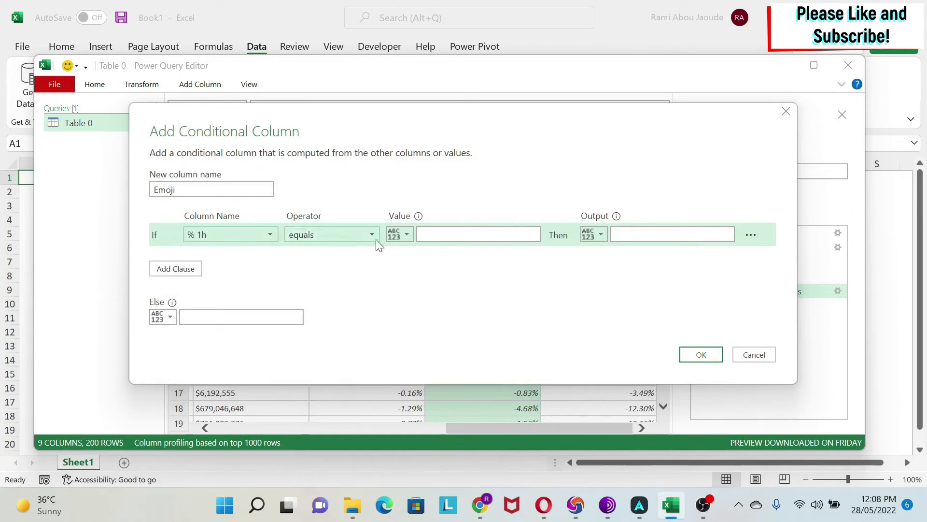
# Step: Set the rule to % 1h is greater than or equal to 0
pyautogui.click(332, 233)
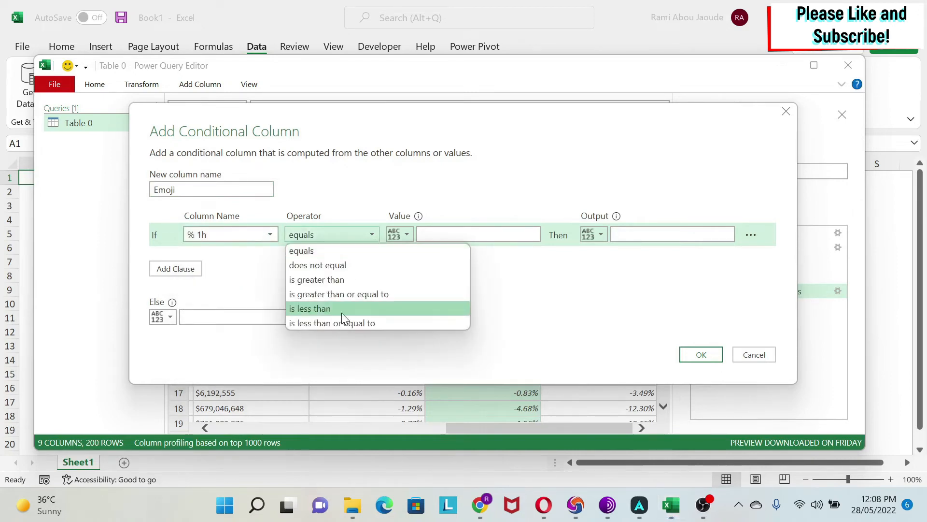
pyautogui.moveTo(348, 264)
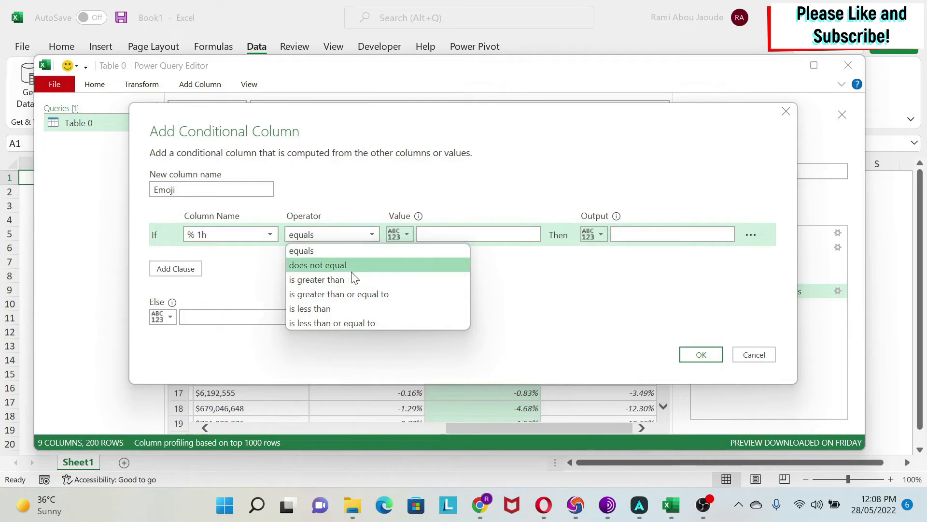
pyautogui.click(339, 294)
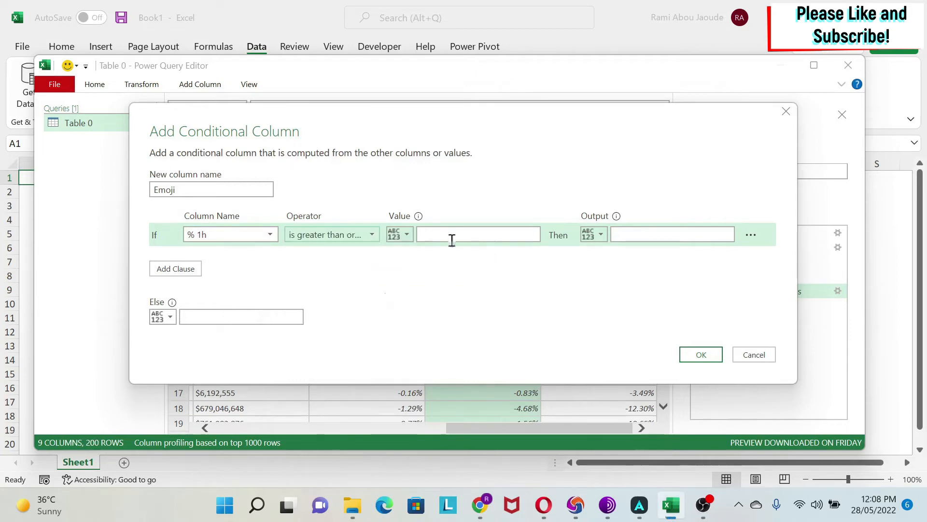
pyautogui.click(478, 233)
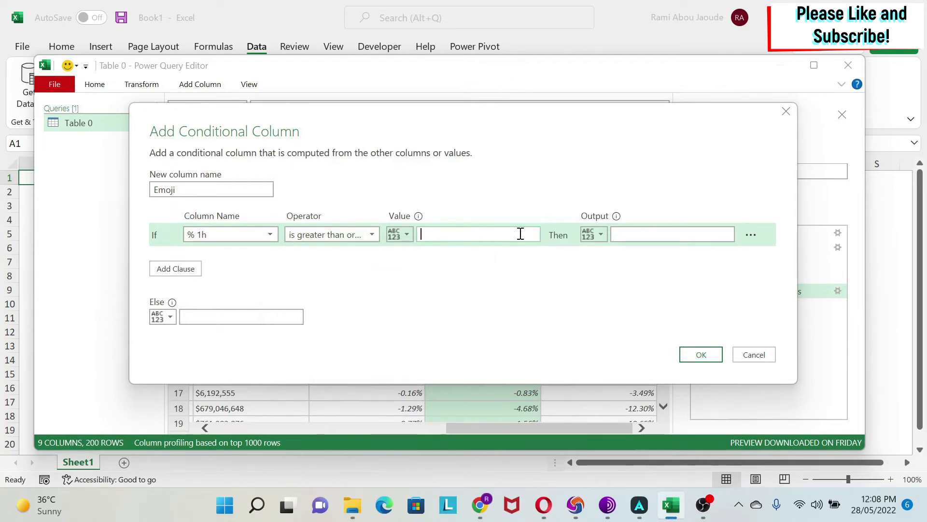
pyautogui.write('0')
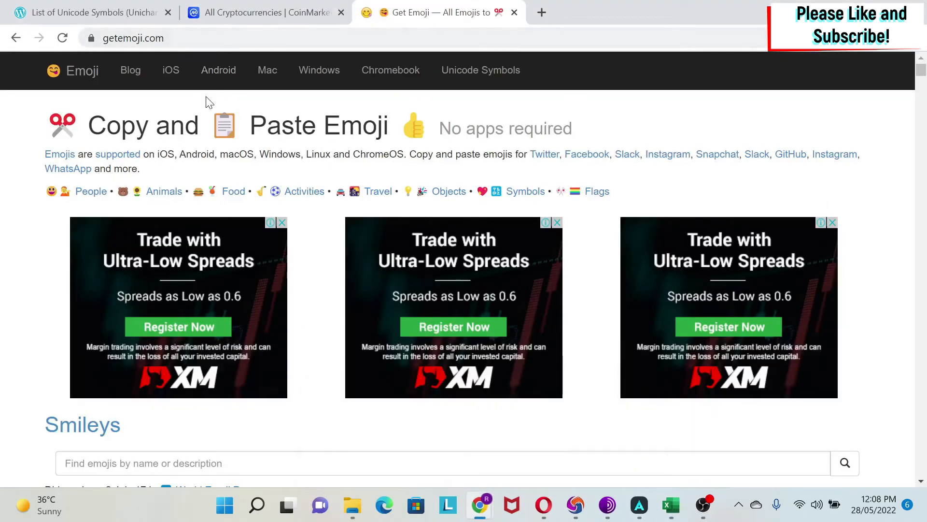
# Step: Copy the grinning smiley from getemoji.com's Smileys collection
pyautogui.scroll(-3)
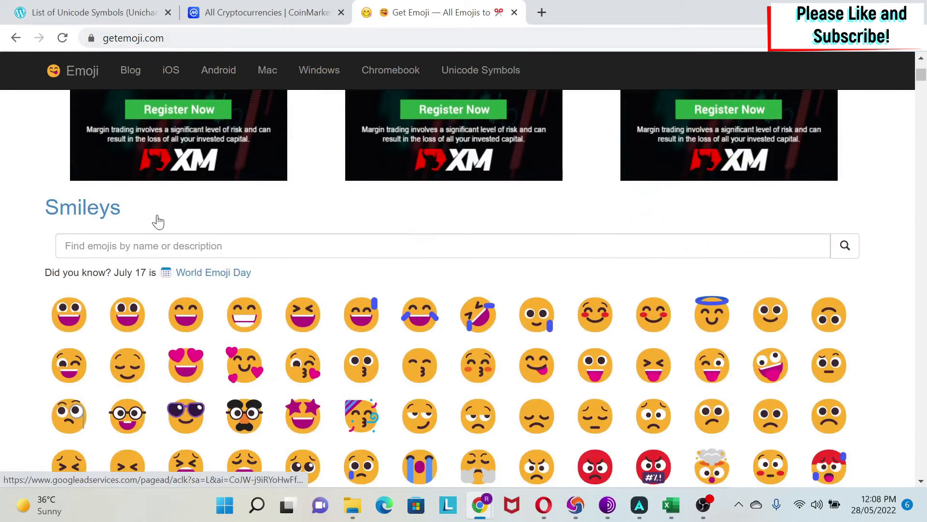
pyautogui.click(68, 314)
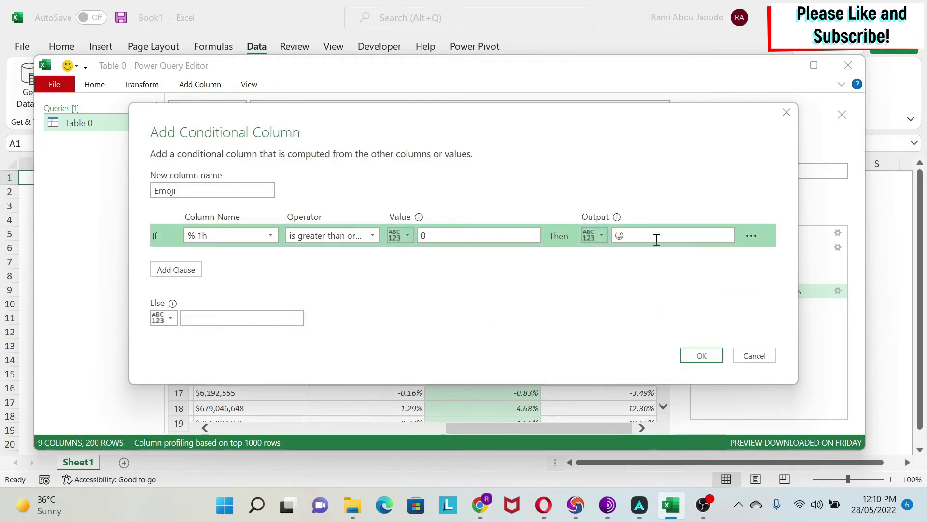
pyautogui.moveTo(260, 313)
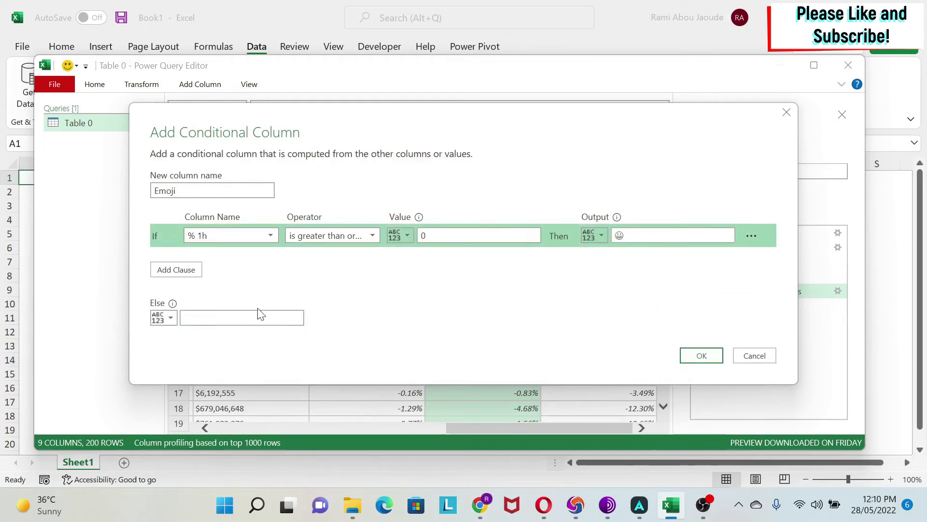
# Step: Paste the grinning smiley as the Output and move to the Else field
pyautogui.click(241, 318)
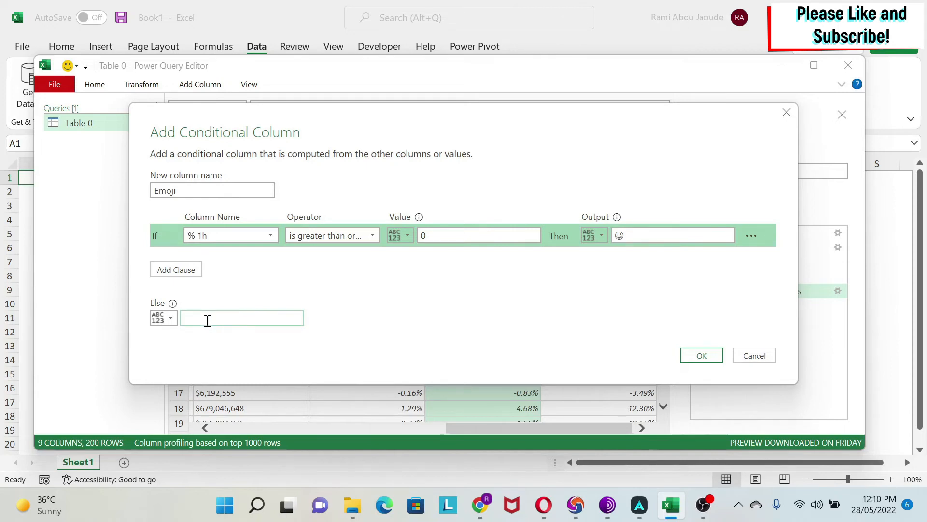
pyautogui.click(176, 269)
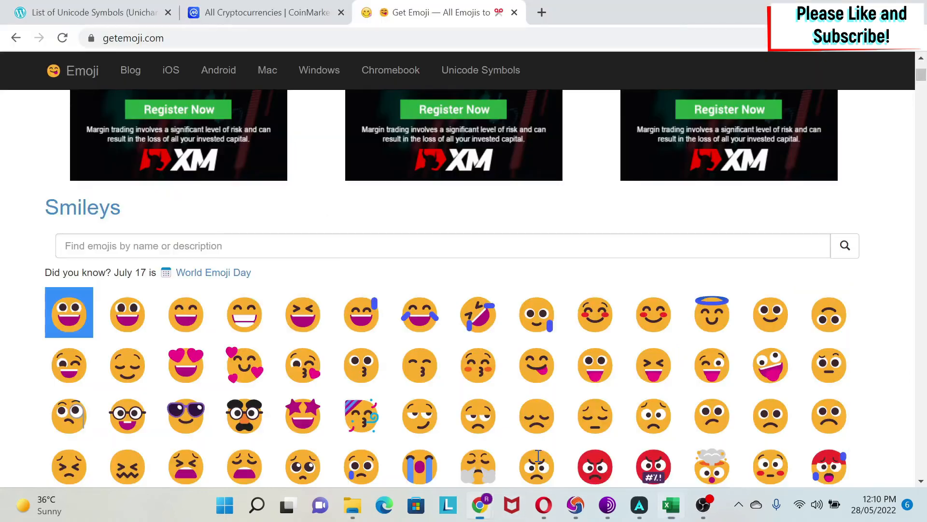
# Step: Copy the exploding-head emoji on getemoji.com and return to Excel
pyautogui.scroll(-3)
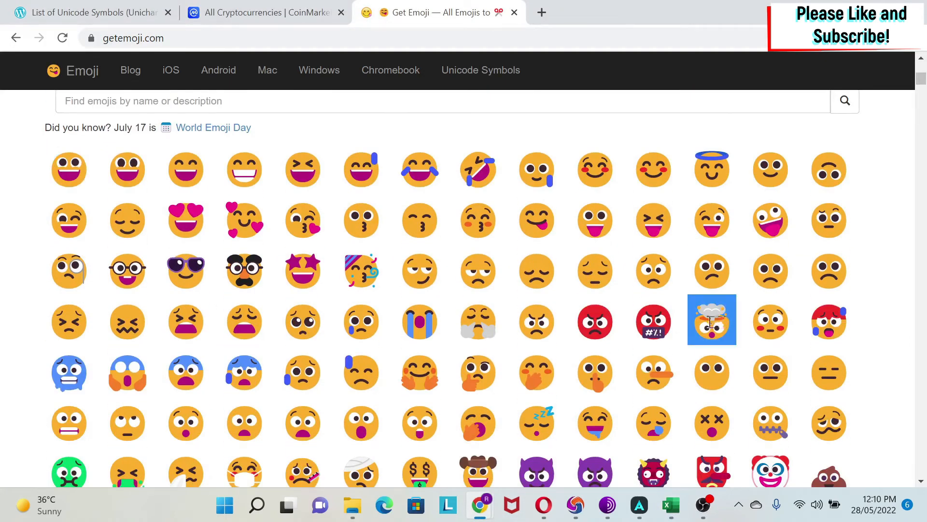
pyautogui.moveTo(670, 441)
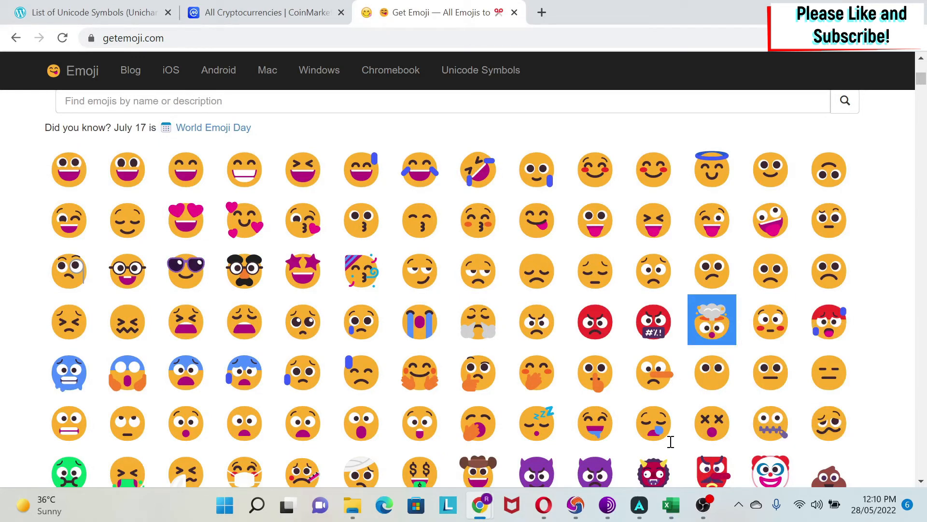
pyautogui.moveTo(480, 505)
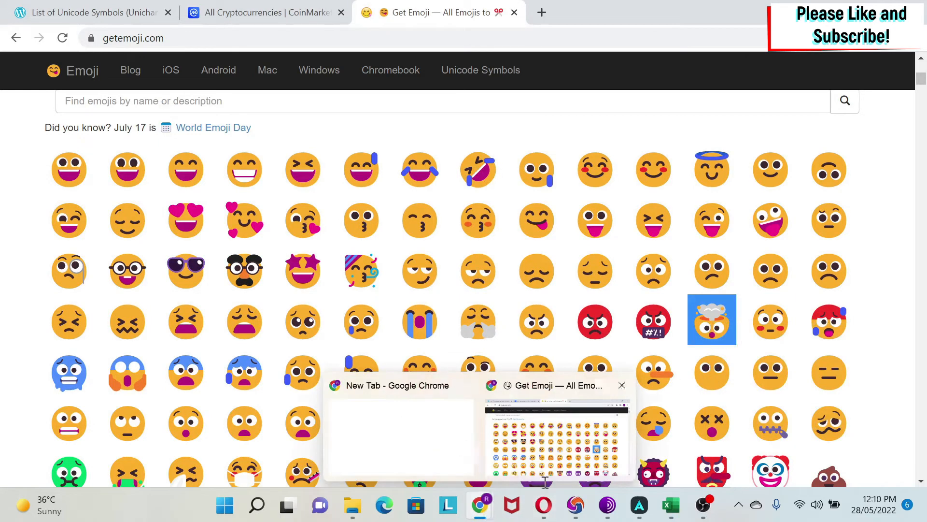
pyautogui.click(669, 505)
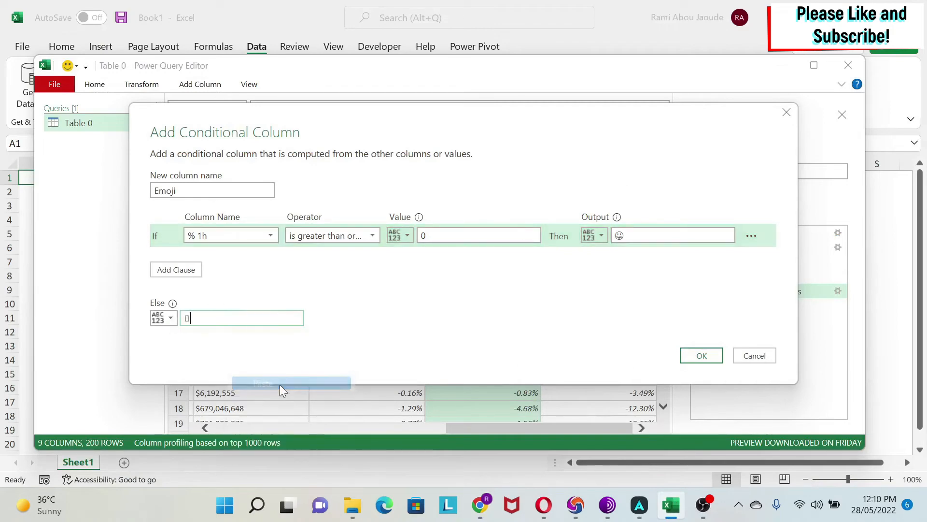
# Step: Confirm the Emoji column with exploding-head as Else and Close & Load Table 0 into a sheet
pyautogui.click(701, 355)
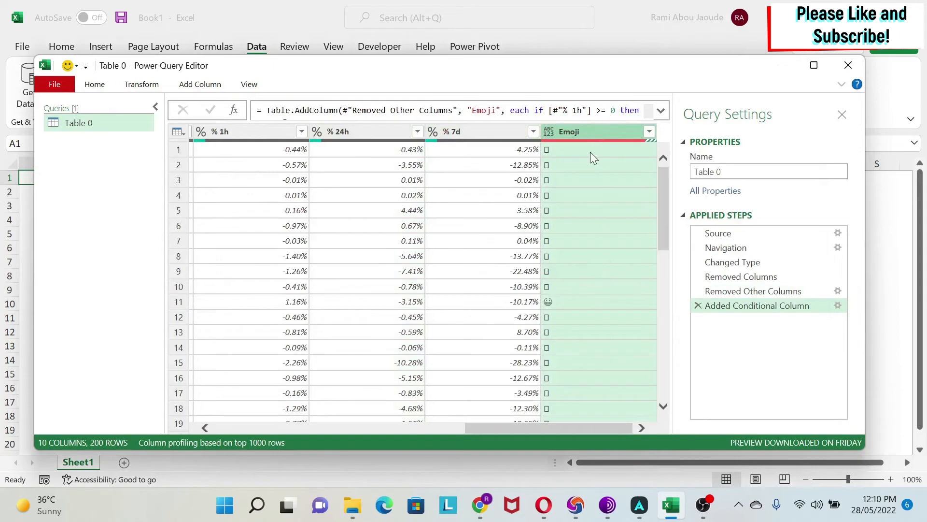
pyautogui.moveTo(96, 336)
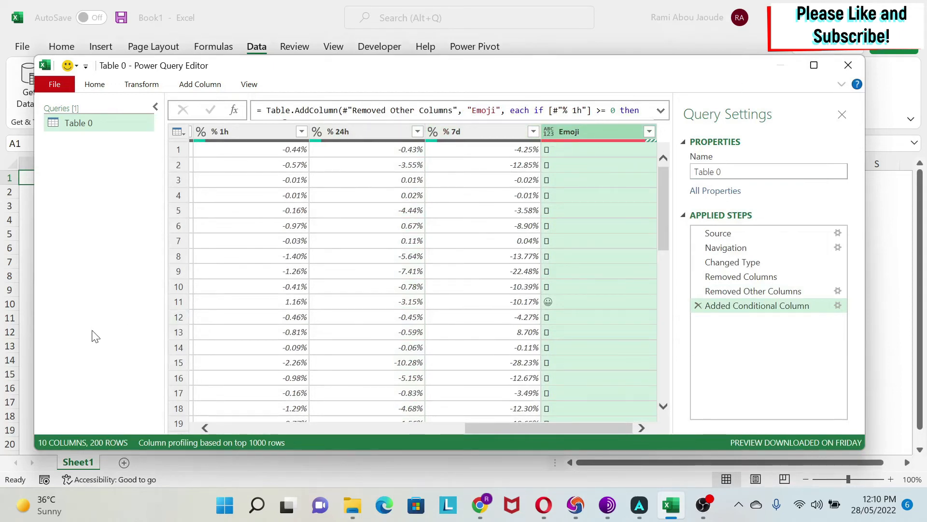
pyautogui.click(54, 84)
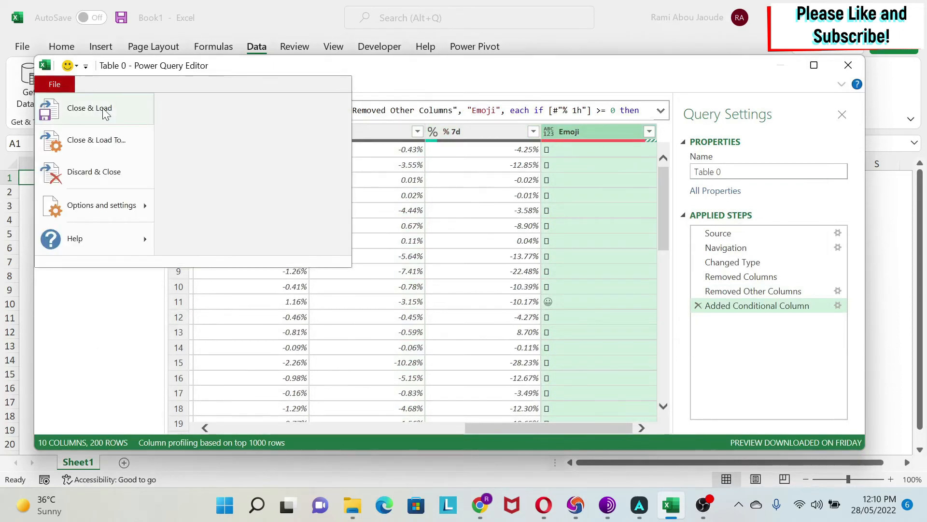
pyautogui.click(89, 108)
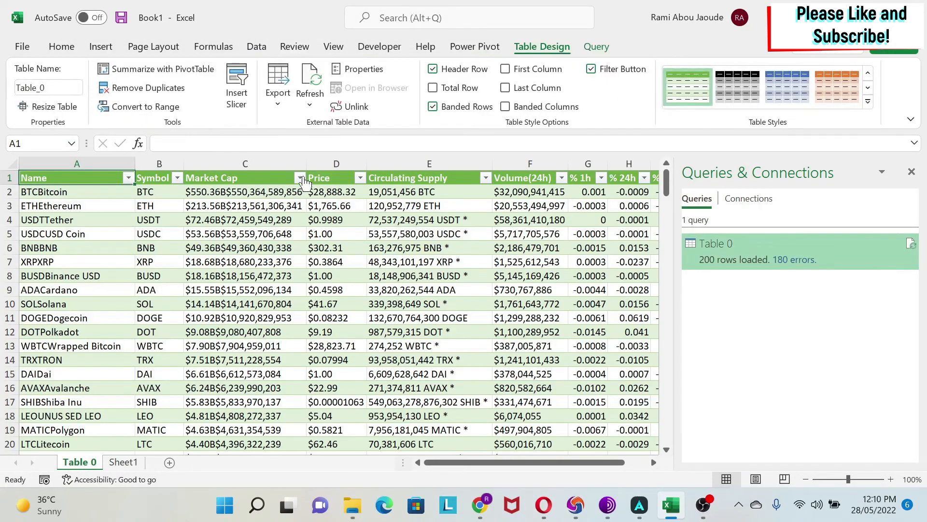
# Step: Inspect Emoji cells in column J showing a smiley or exploding-head per coin
pyautogui.click(587, 191)
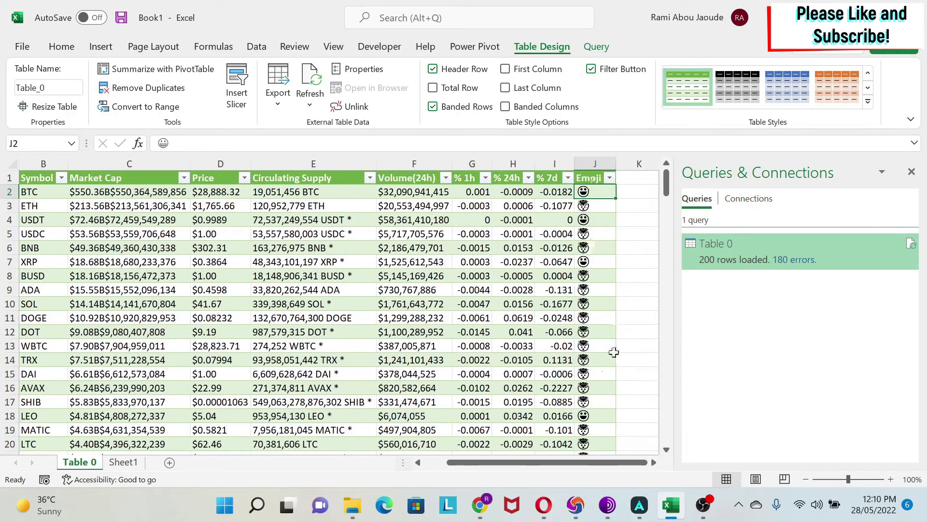
pyautogui.click(594, 346)
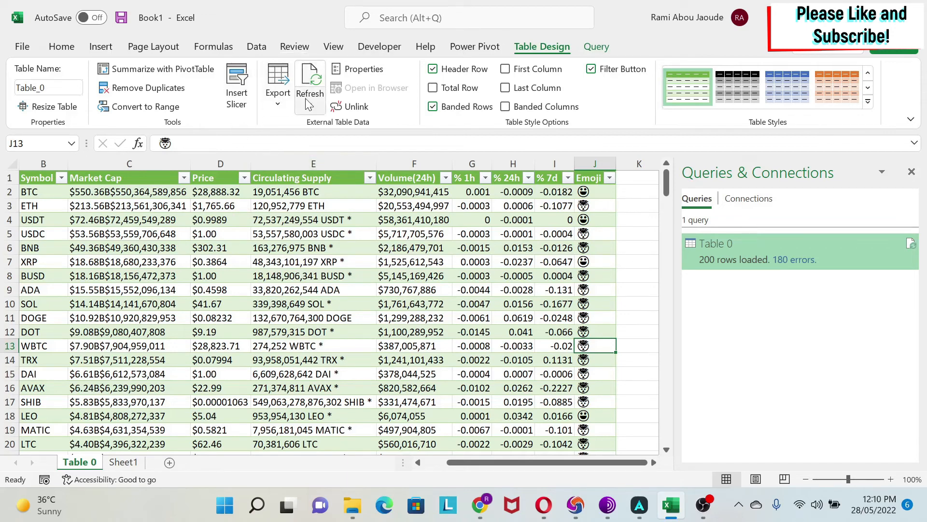
# Step: Refresh Table 0's query data and view the table cell's refresh options
pyautogui.click(309, 83)
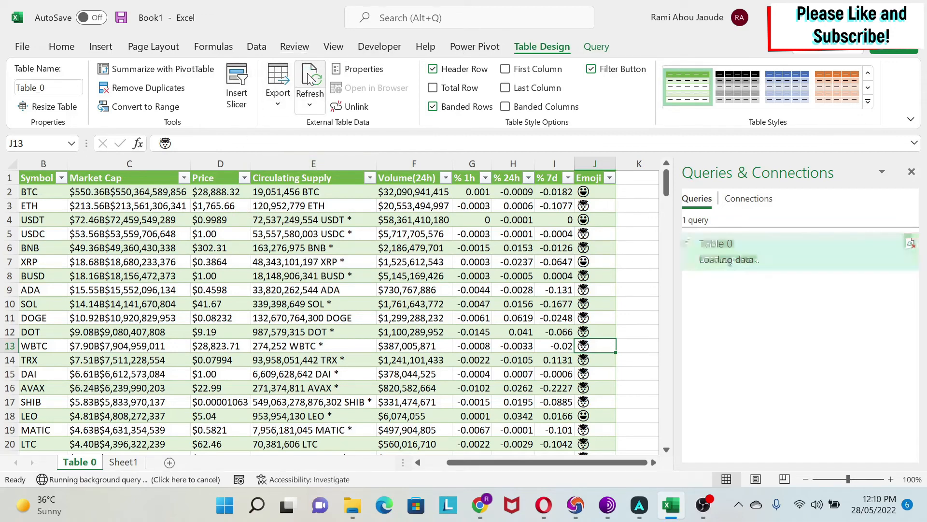
pyautogui.click(309, 83)
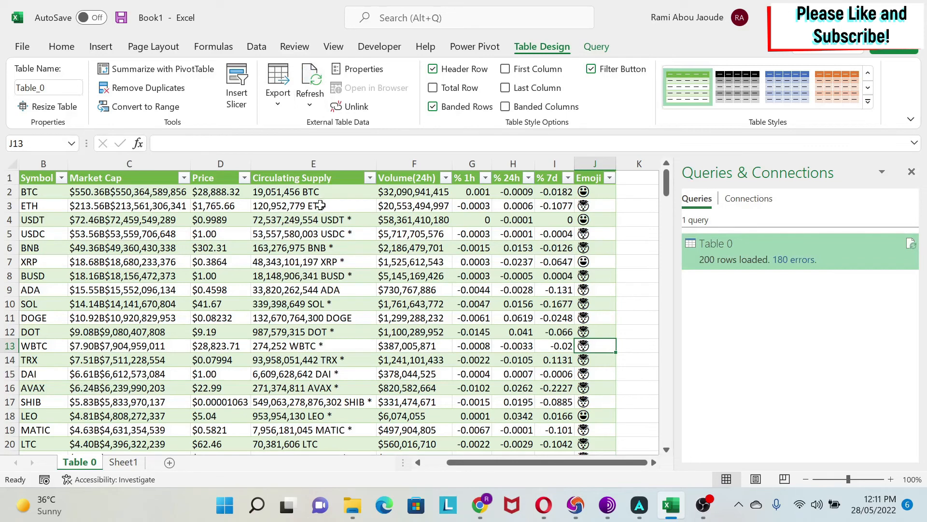
pyautogui.rightClick(301, 205)
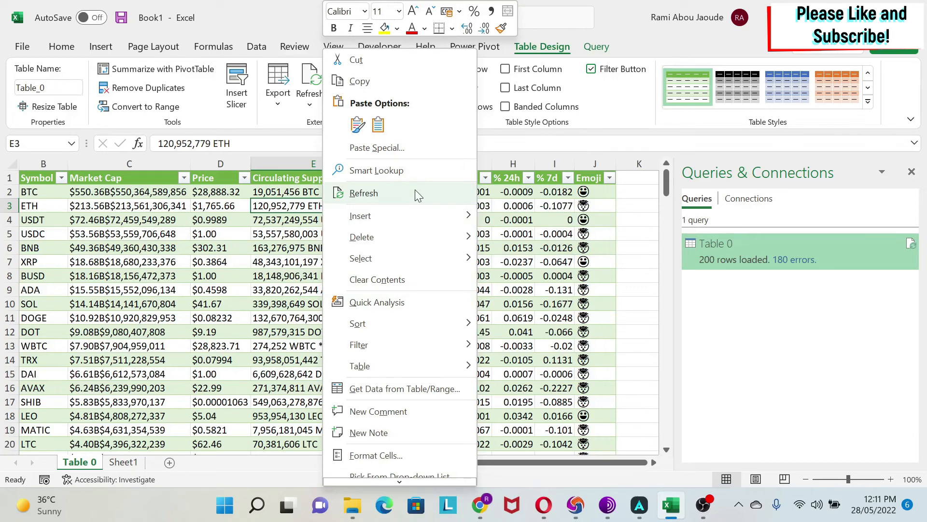
# Step: Bring up the query's Connection Properties from the Refresh dropdown
pyautogui.click(318, 106)
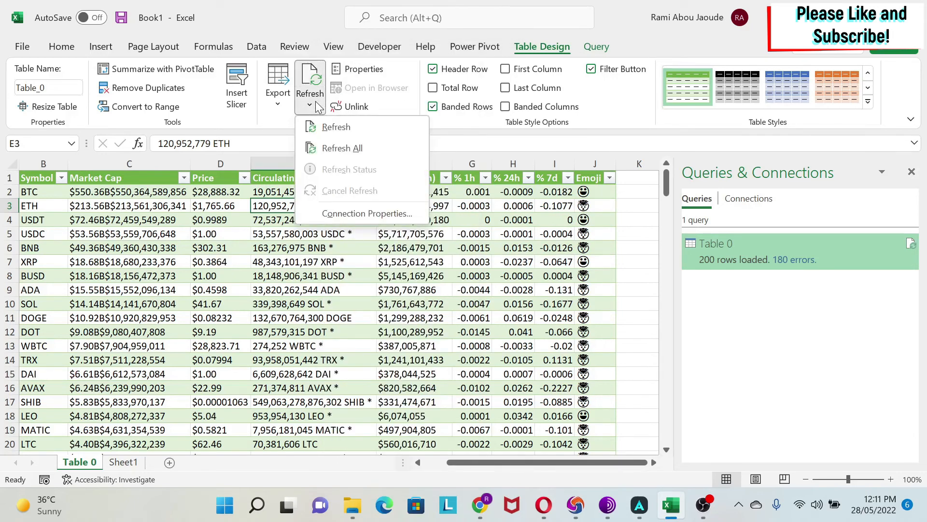
pyautogui.moveTo(328, 108)
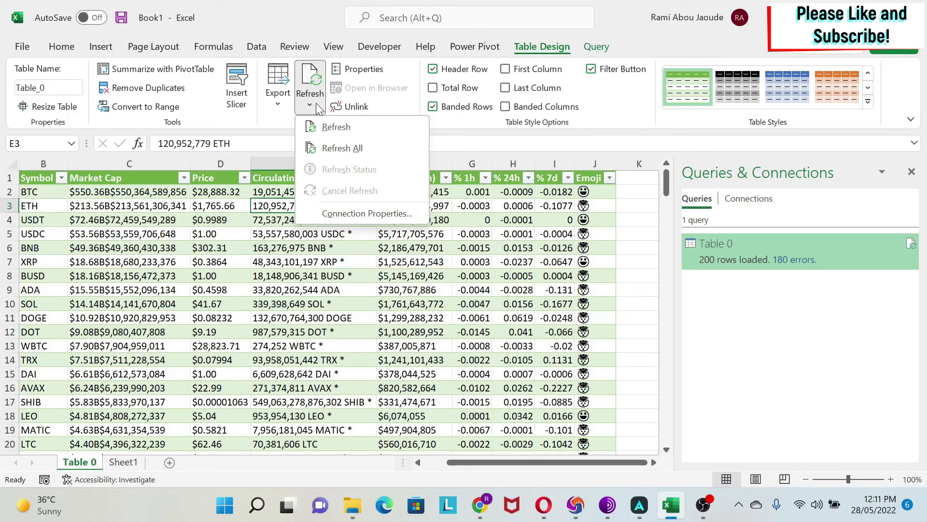
pyautogui.click(367, 214)
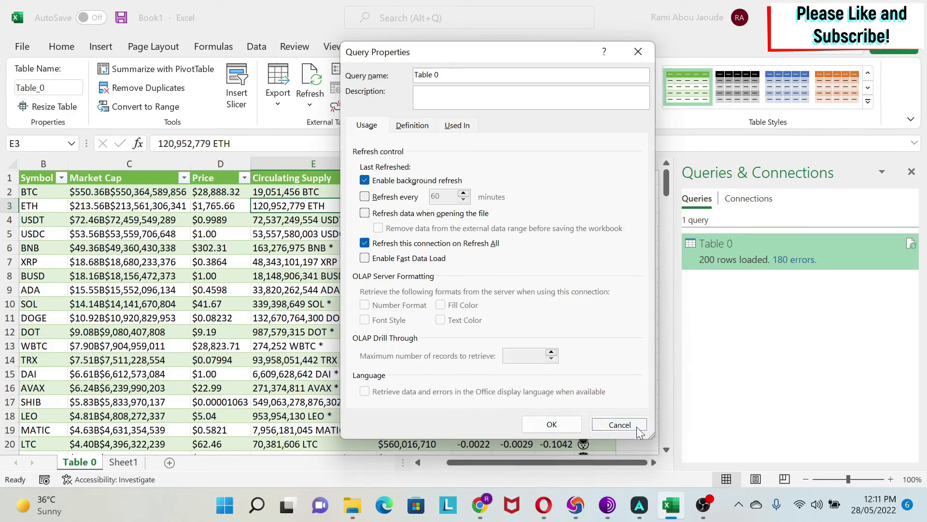
# Step: Cancel out of Query Properties after reviewing the Usage refresh settings
pyautogui.click(618, 424)
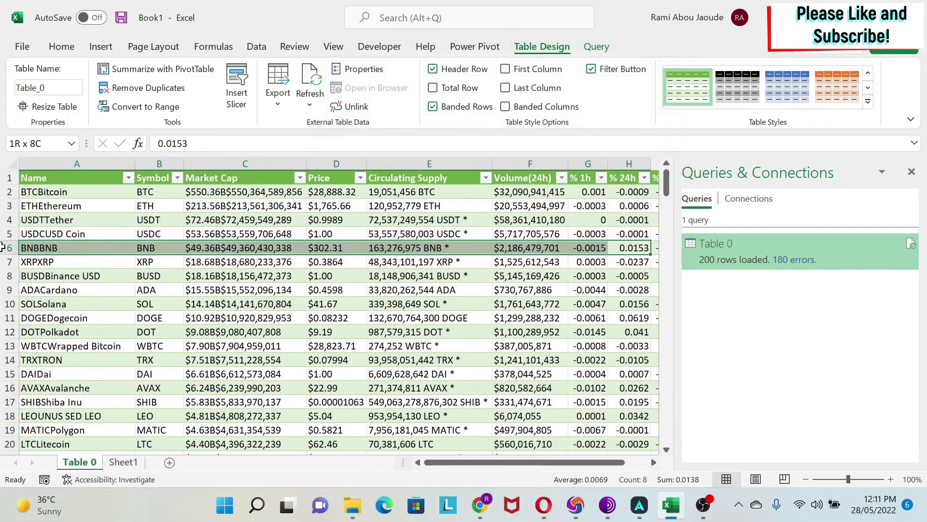